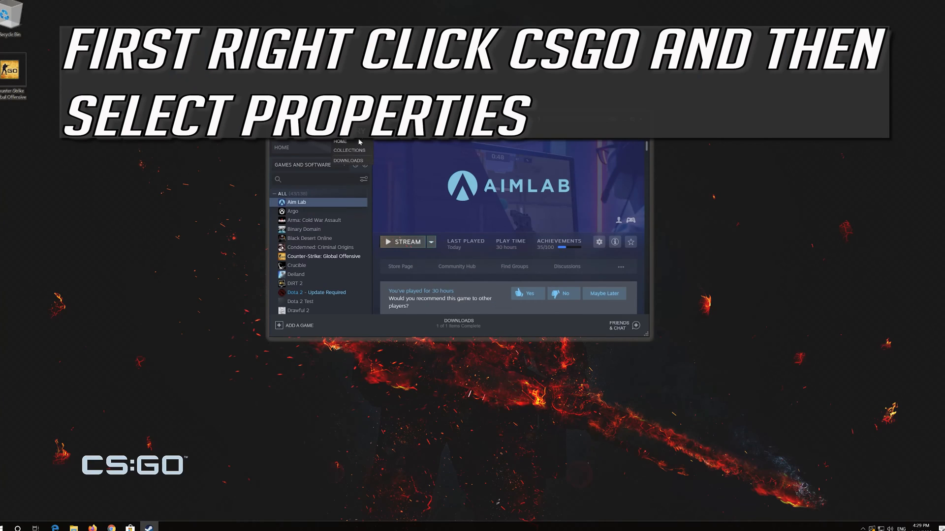
Step: Select Counter-Strike: Global Offensive in the Steam library and show its context menu
{"action": "left_click", "coordinate": [323, 256]}
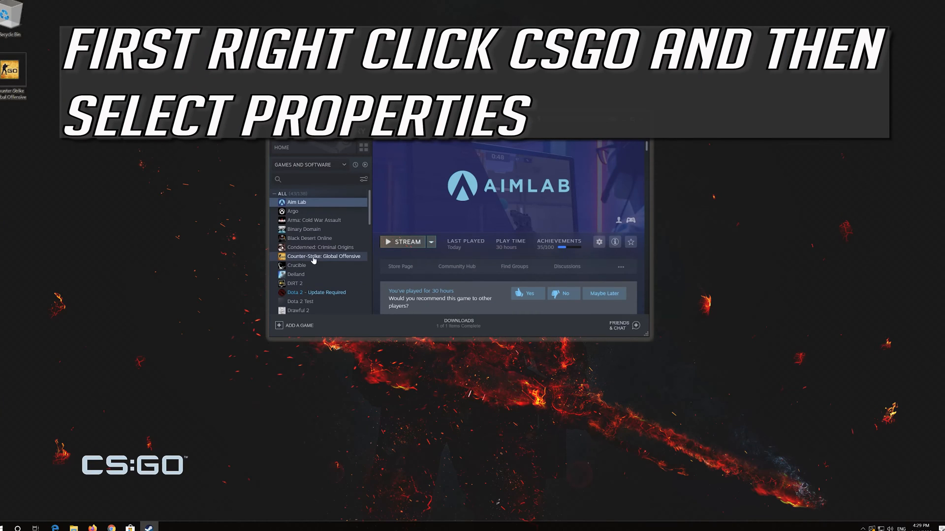
{"action": "left_click", "coordinate": [324, 256]}
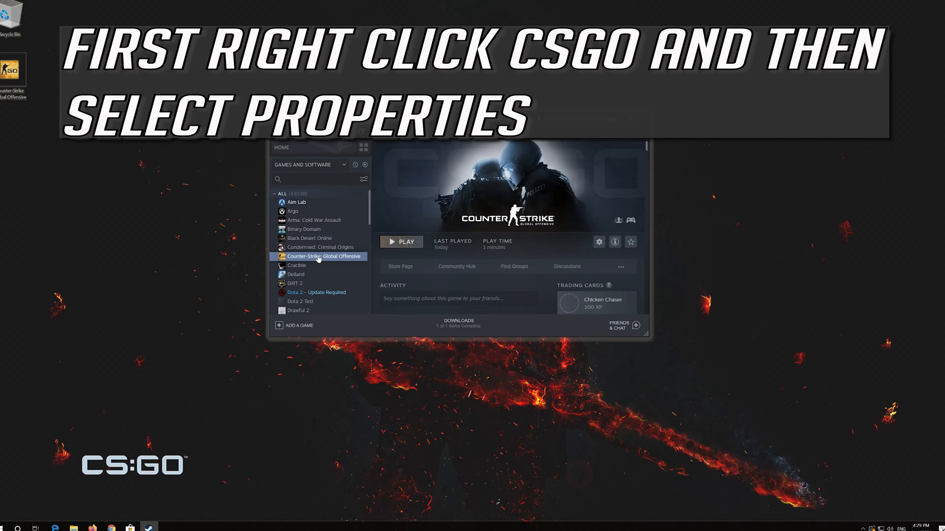
{"action": "right_click", "coordinate": [324, 256]}
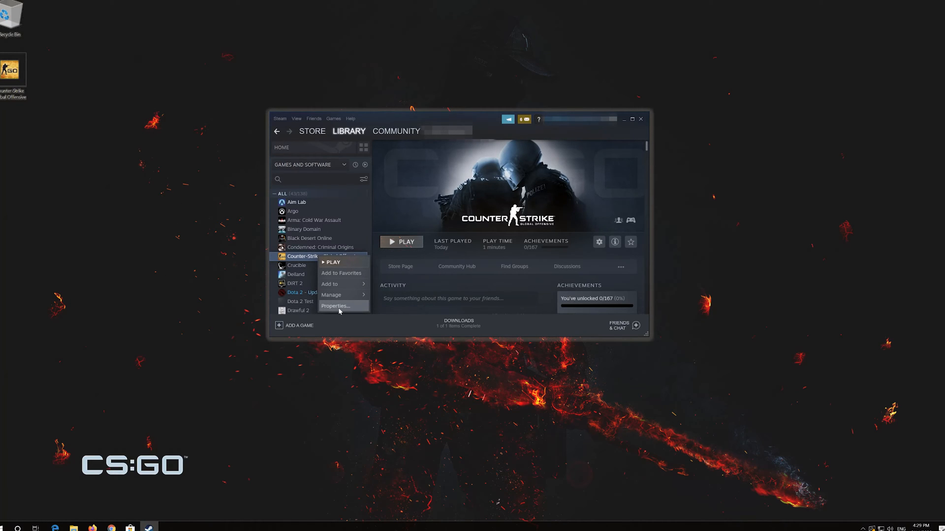
{"action": "mouse_move", "coordinate": [354, 307]}
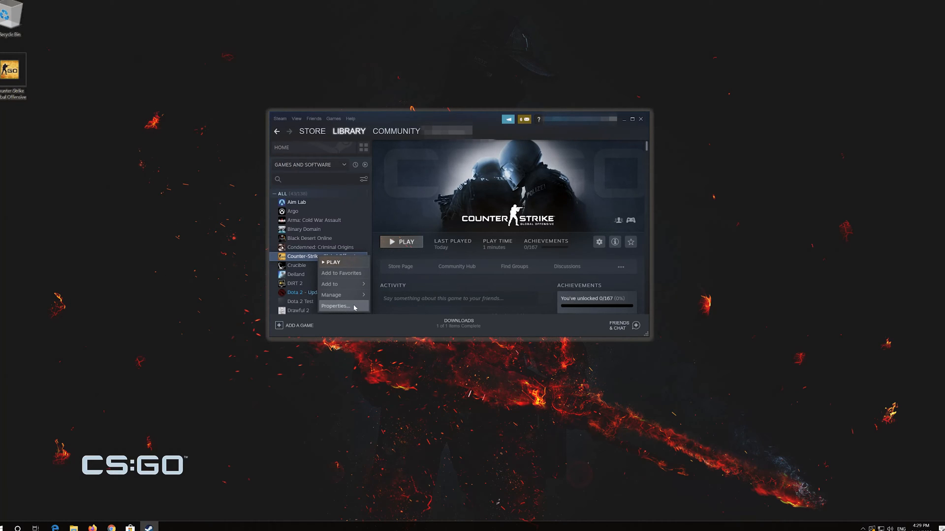
Step: Enter and confirm launch options in Counter-Strike: Global Offensive's Properties
{"action": "left_click", "coordinate": [335, 306]}
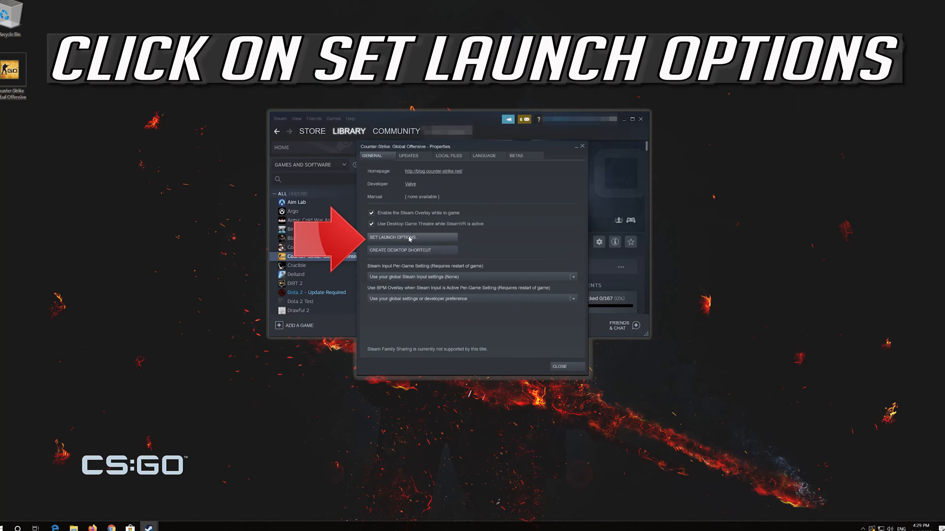
{"action": "left_click", "coordinate": [392, 237]}
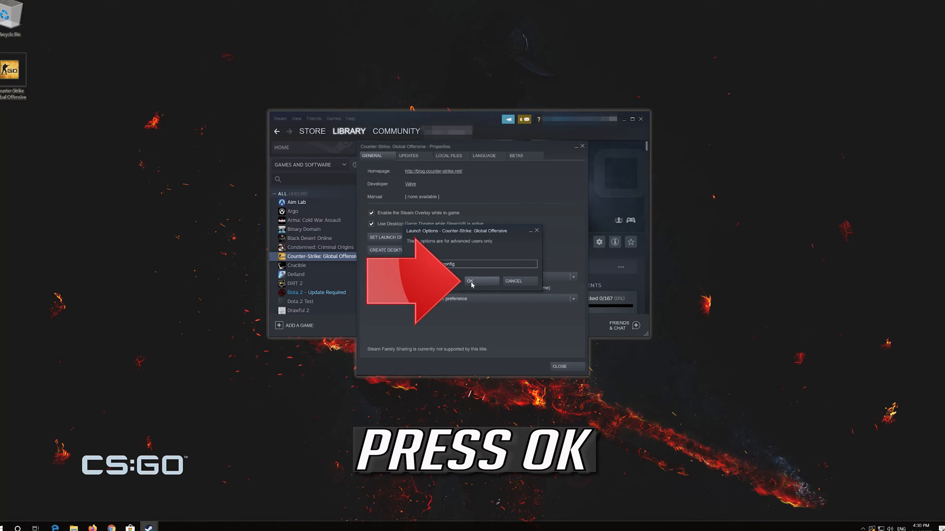
{"action": "left_click", "coordinate": [476, 281]}
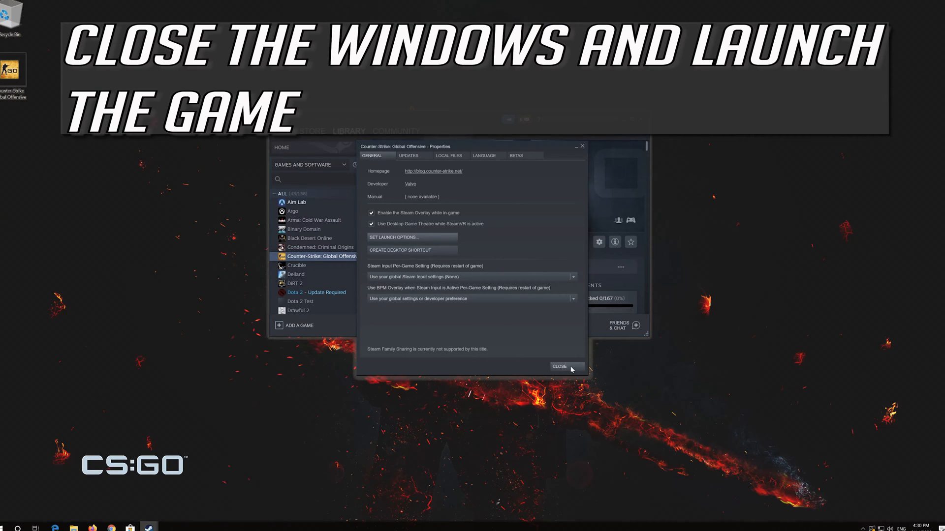
Step: Reopen the game's Properties and view Local Files showing 21985 MB on drive C
{"action": "left_click", "coordinate": [559, 366]}
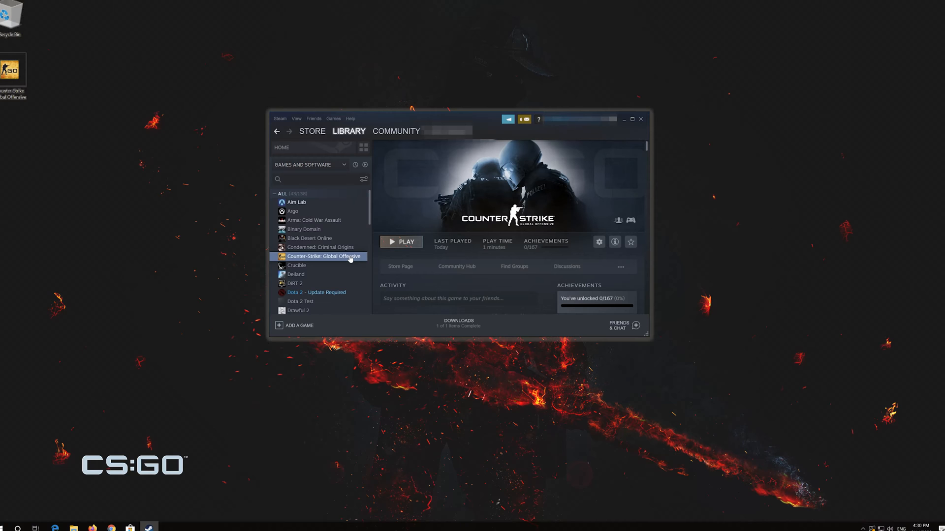
{"action": "right_click", "coordinate": [323, 256]}
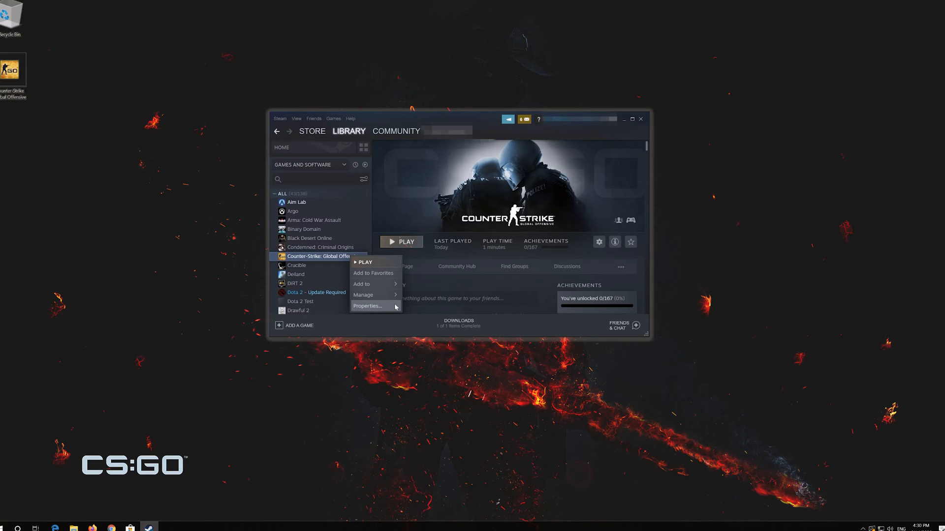
{"action": "left_click", "coordinate": [367, 305]}
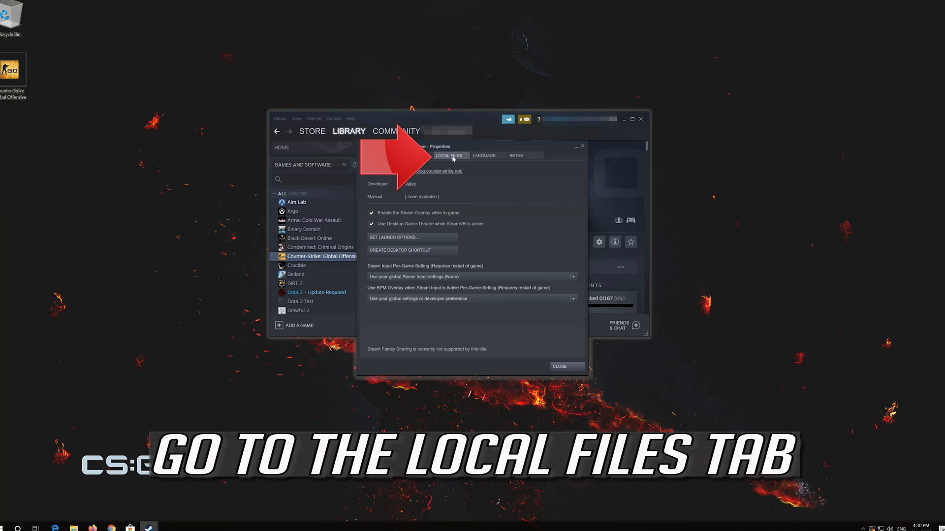
{"action": "left_click", "coordinate": [448, 155]}
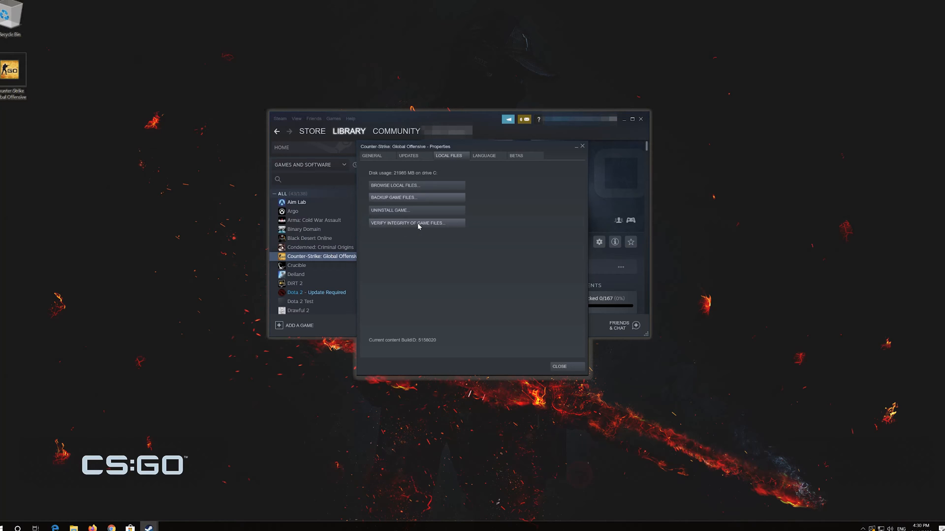
Step: Verify Counter-Strike: Global Offensive's game files, dismiss the result, and close Properties
{"action": "left_click", "coordinate": [408, 223]}
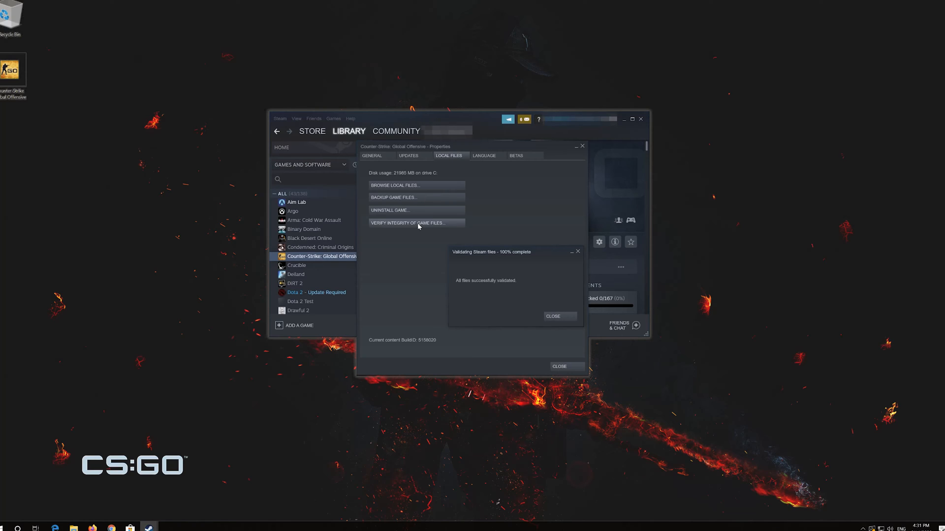
{"action": "left_click", "coordinate": [552, 317]}
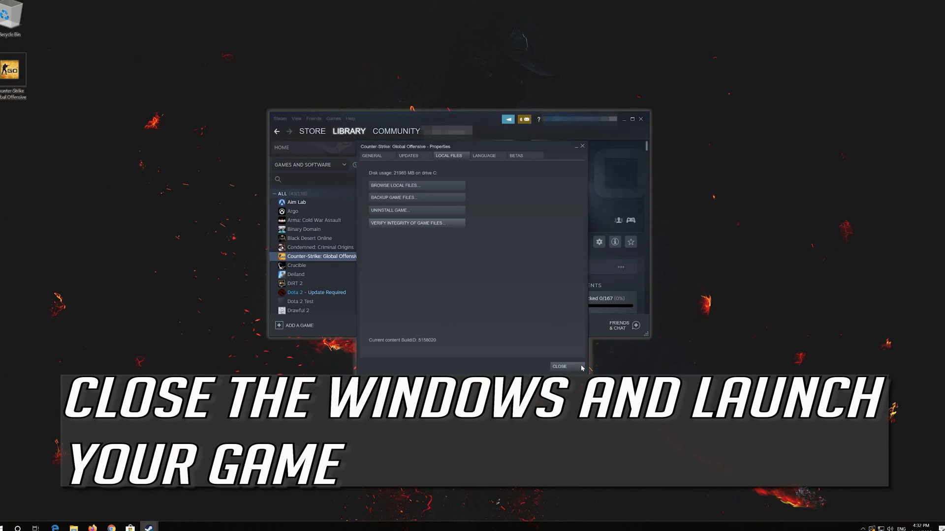
{"action": "left_click", "coordinate": [557, 366]}
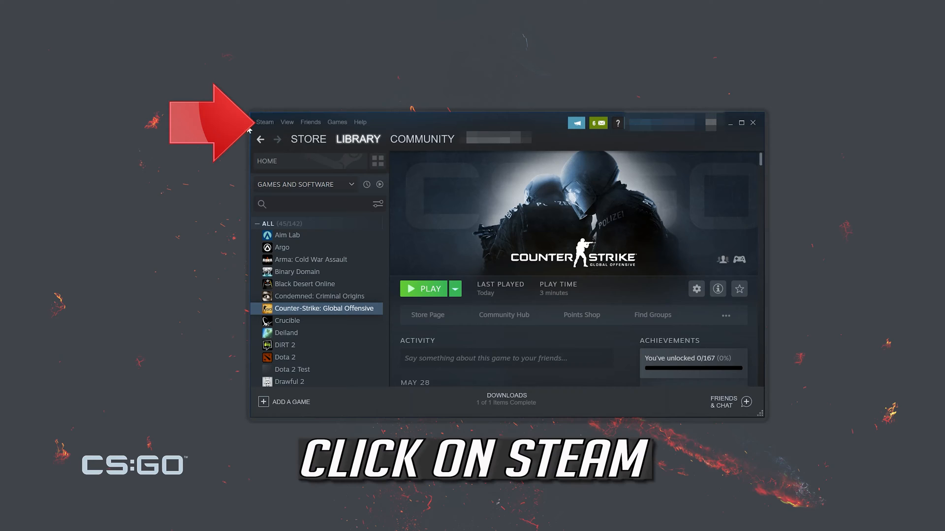
Step: Exit the Steam client from its top-left Steam menu
{"action": "left_click", "coordinate": [263, 121]}
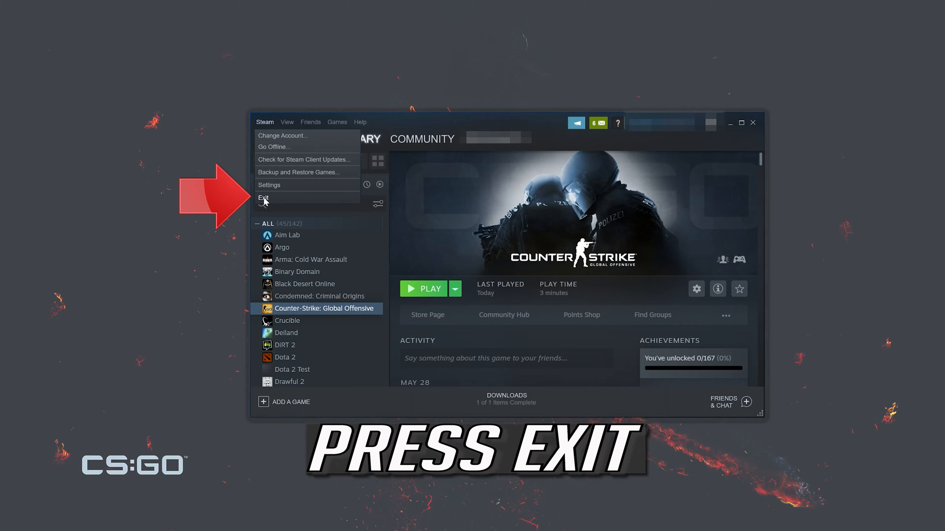
{"action": "mouse_move", "coordinate": [277, 201]}
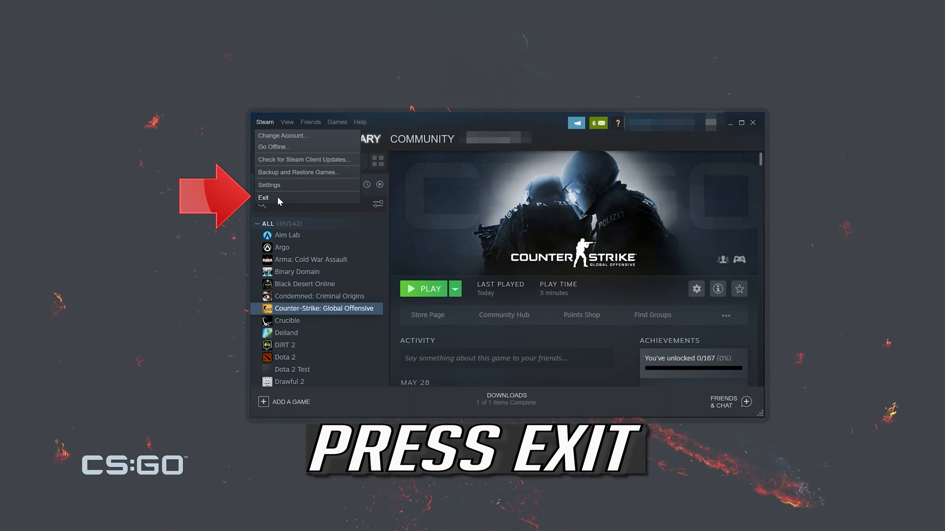
{"action": "left_click", "coordinate": [263, 198]}
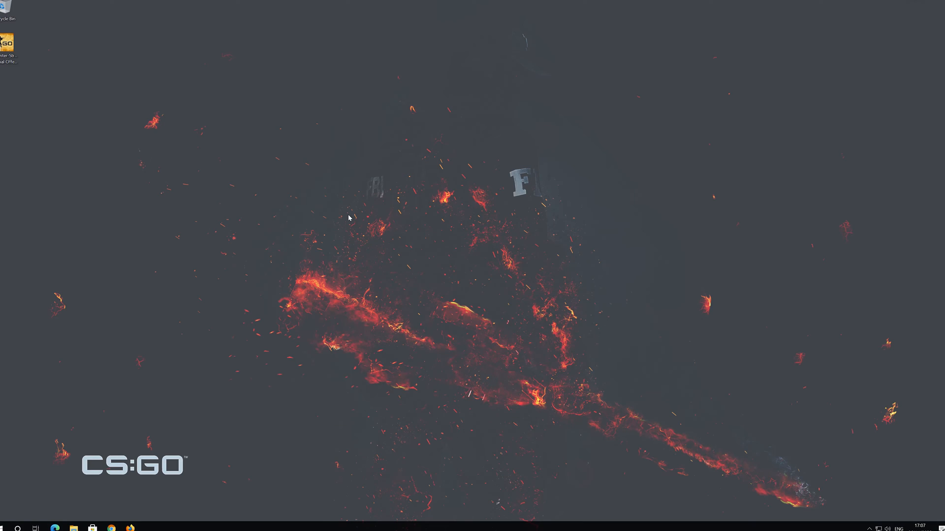
Step: Launch Task Manager from Start menu search and center its window
{"action": "left_click", "coordinate": [6, 529]}
{"action": "type", "text": "task manager"}
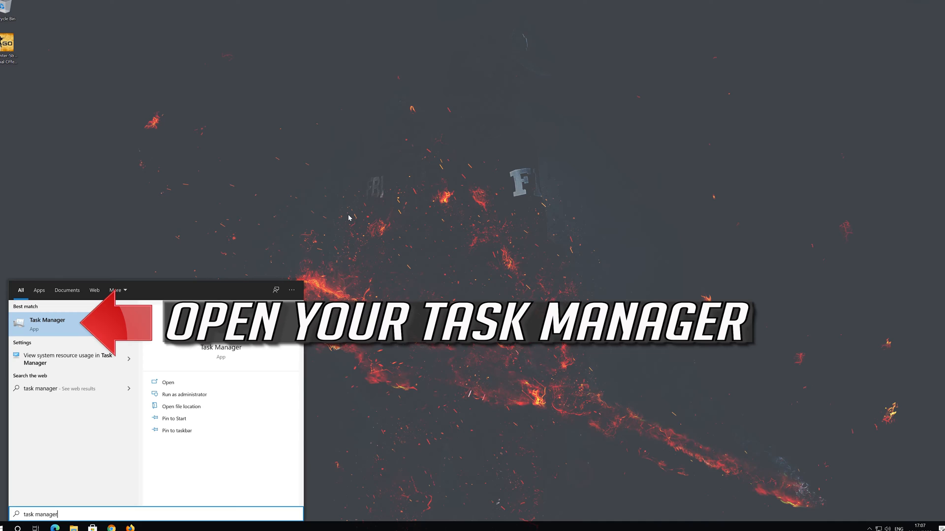
{"action": "mouse_move", "coordinate": [128, 290]}
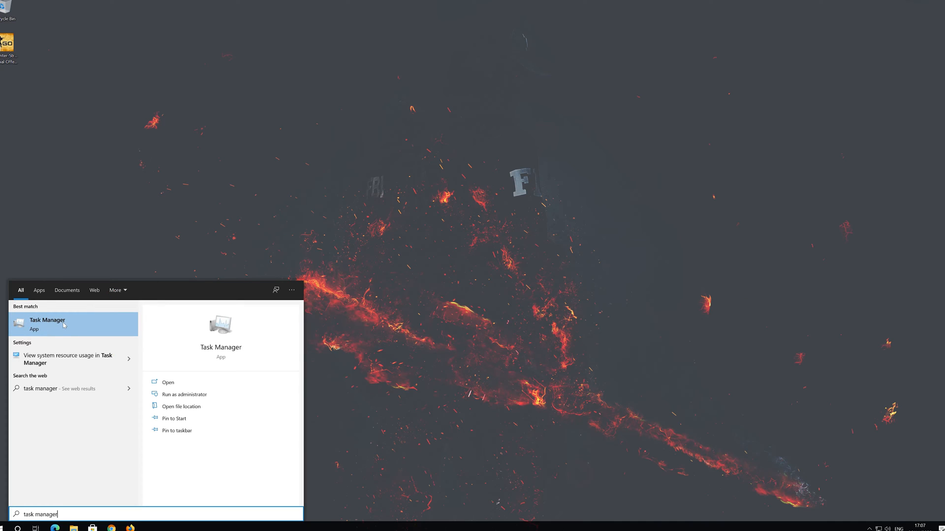
{"action": "left_click", "coordinate": [64, 324]}
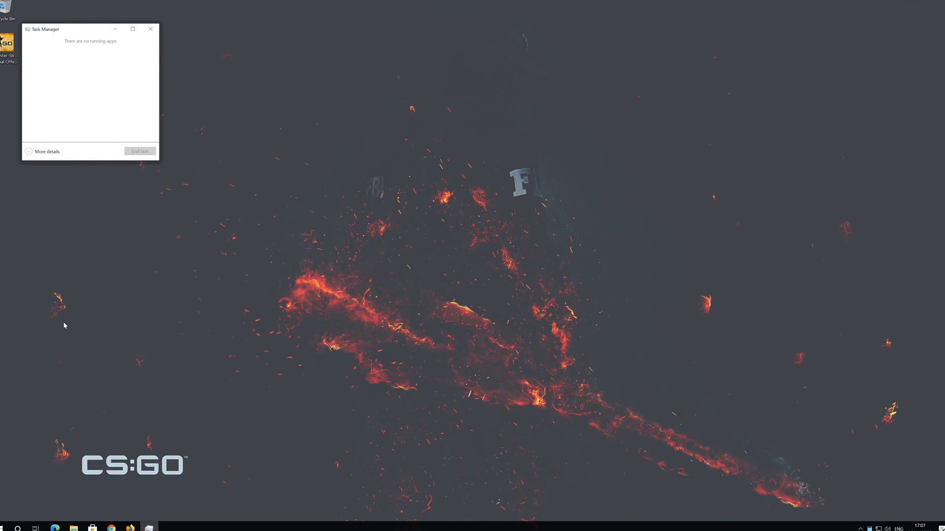
{"action": "left_click_drag", "start_coordinate": [72, 29], "coordinate": [437, 155]}
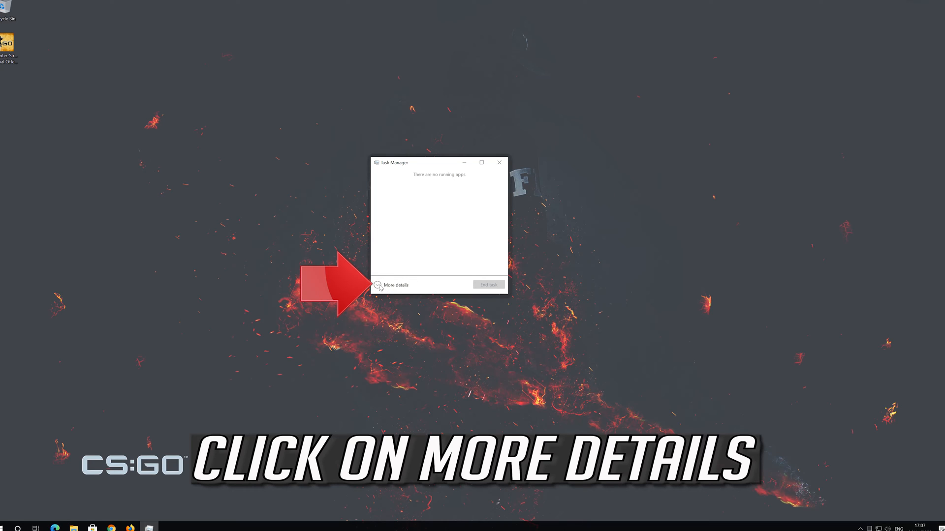
Step: Expand Task Manager and end the Steam Client Bootstrapper process
{"action": "left_click", "coordinate": [393, 284]}
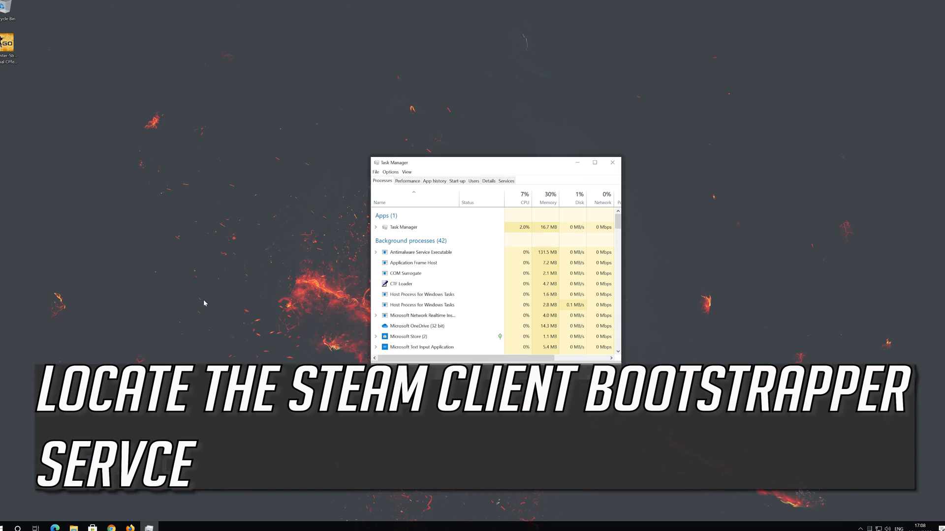
{"action": "scroll", "scroll_direction": "down", "scroll_amount": 3}
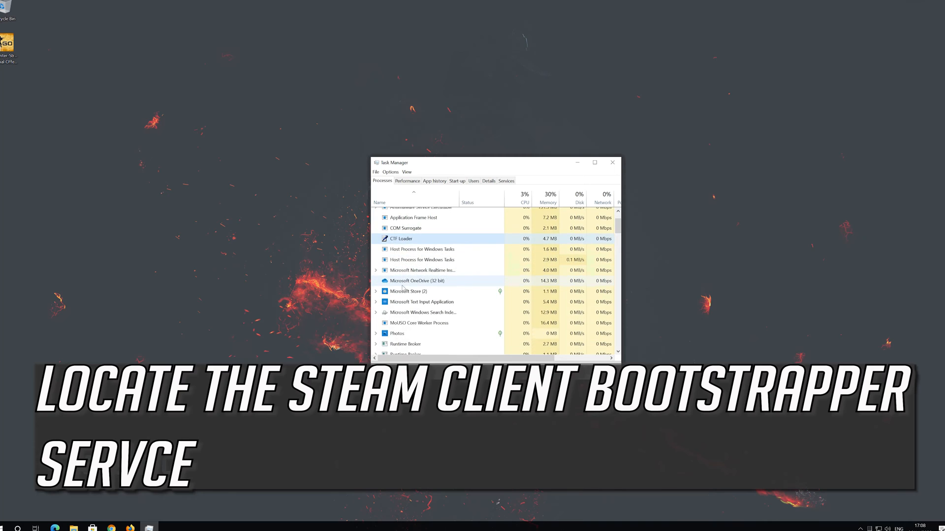
{"action": "scroll", "scroll_direction": "down", "scroll_amount": 3}
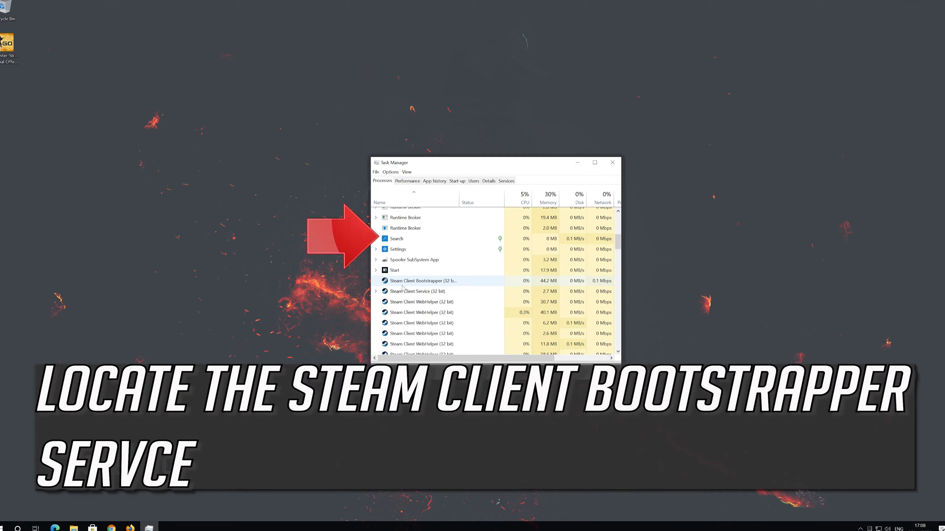
{"action": "scroll", "scroll_direction": "down", "scroll_amount": 3}
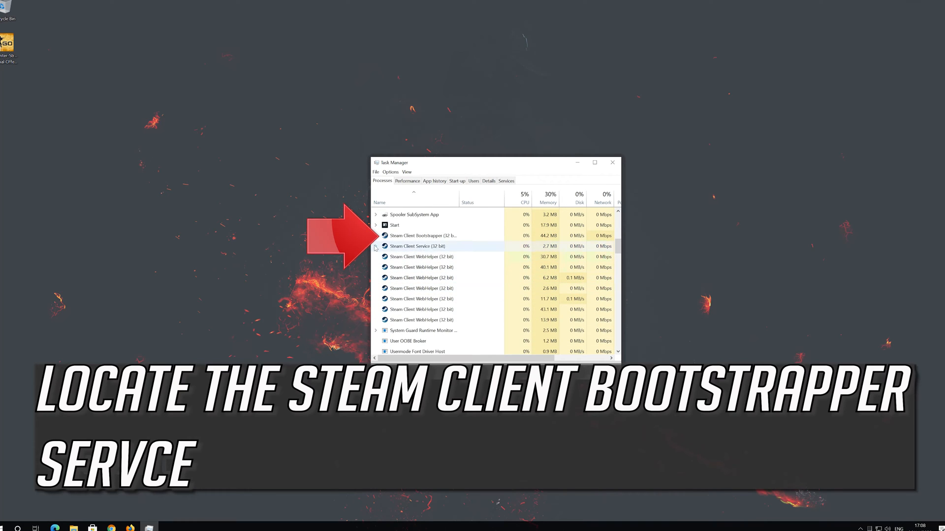
{"action": "left_click", "coordinate": [422, 235]}
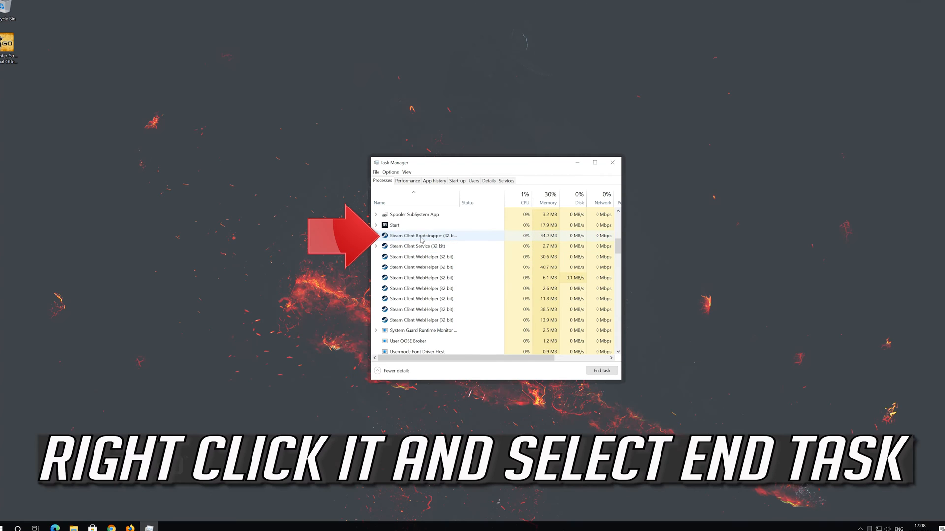
{"action": "right_click", "coordinate": [423, 235]}
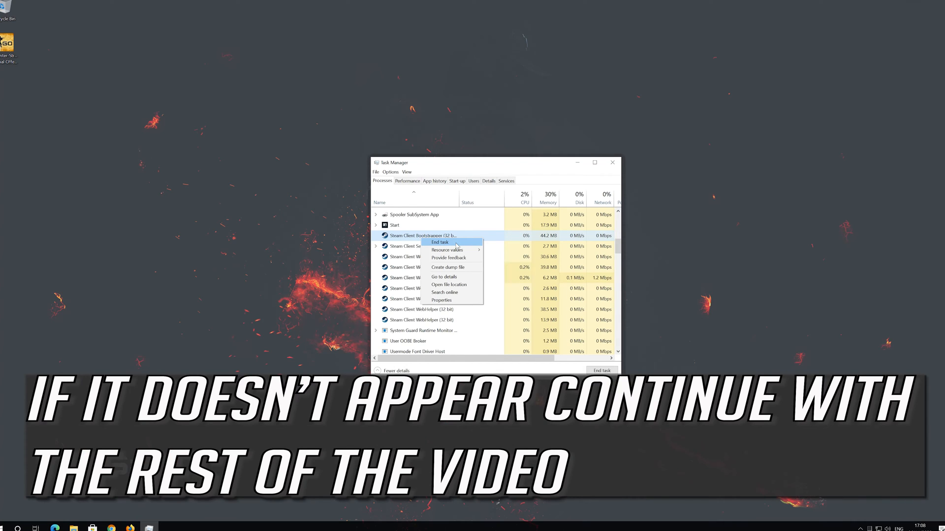
{"action": "left_click", "coordinate": [439, 242]}
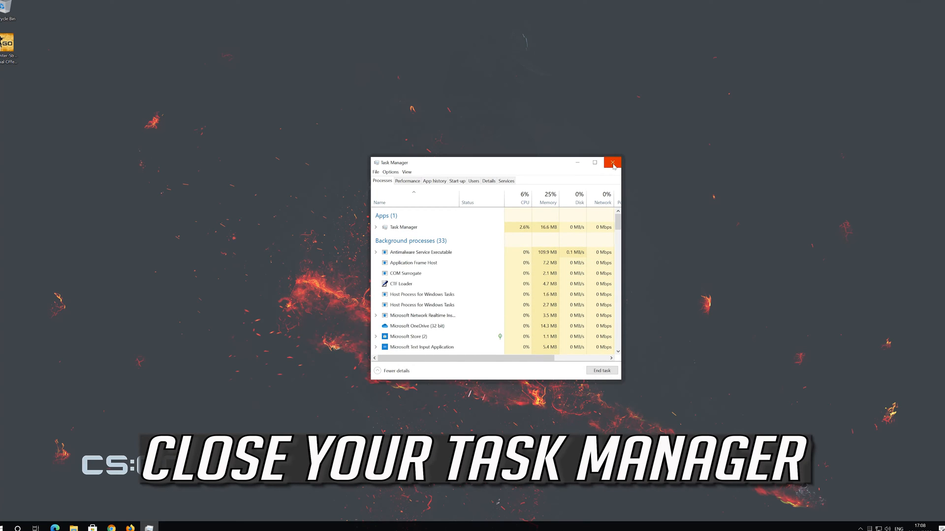
Step: Close Task Manager and relaunch Steam from Start menu search
{"action": "left_click", "coordinate": [613, 163]}
{"action": "type", "text": "steam"}
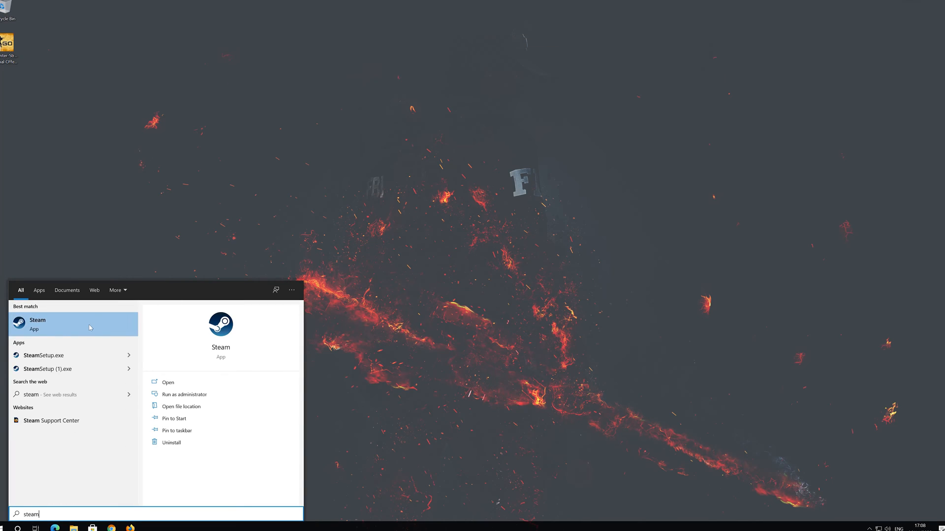
{"action": "left_click", "coordinate": [37, 320]}
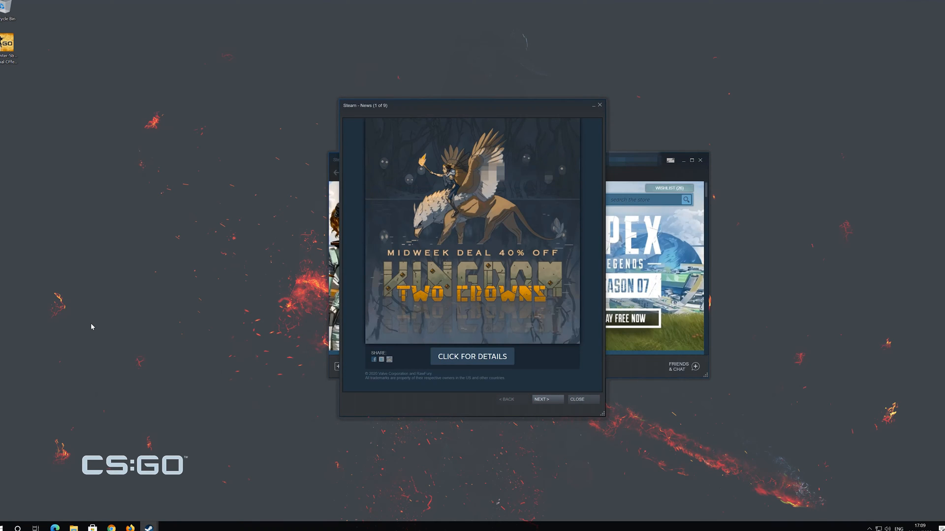
{"action": "mouse_move", "coordinate": [602, 99]}
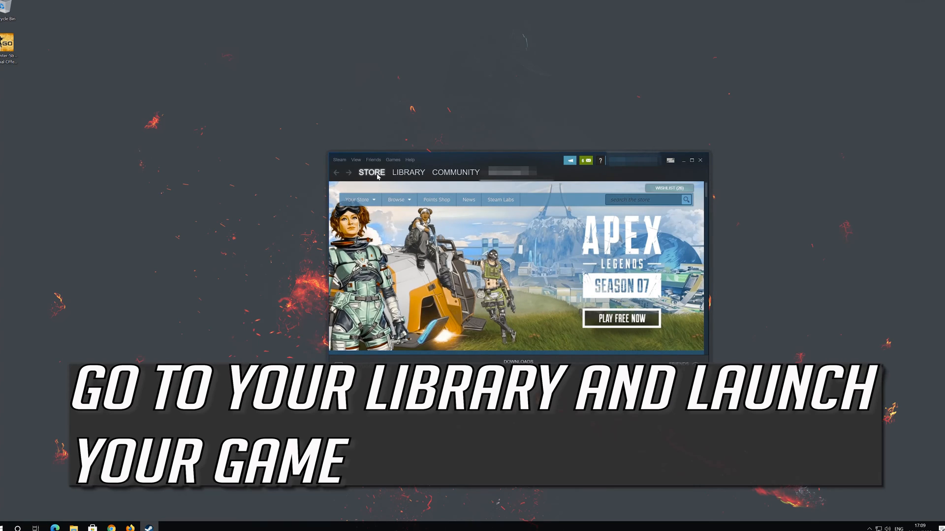
Step: Play Counter-Strike: Global Offensive from the library and approve the User Account Control prompt
{"action": "left_click", "coordinate": [407, 172]}
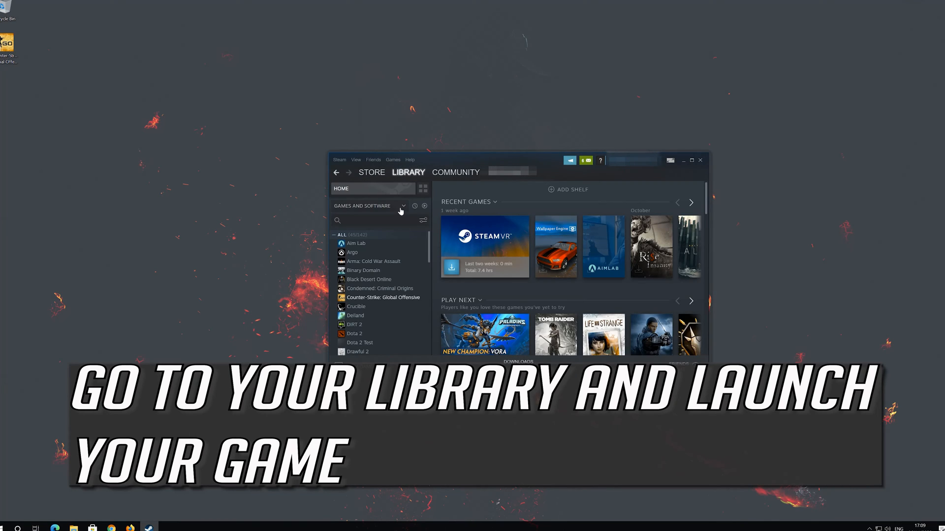
{"action": "left_click", "coordinate": [384, 297]}
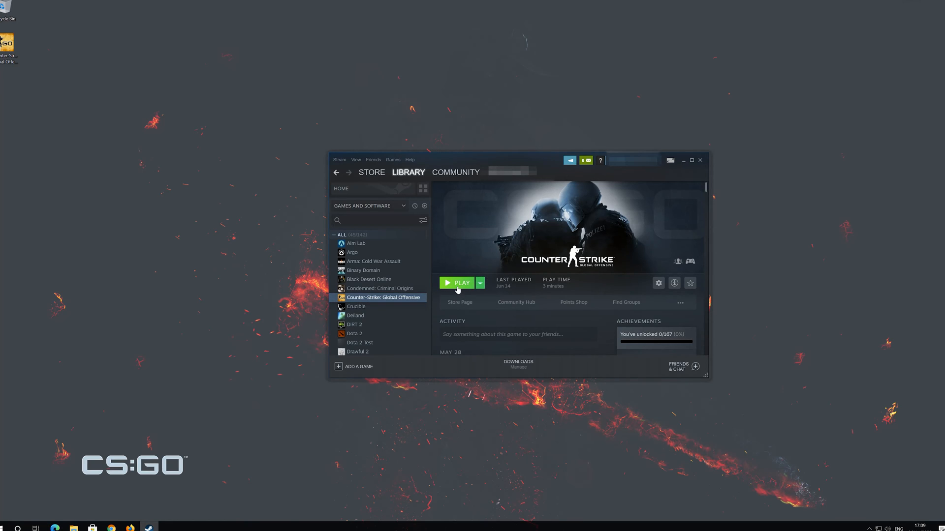
{"action": "left_click", "coordinate": [461, 282]}
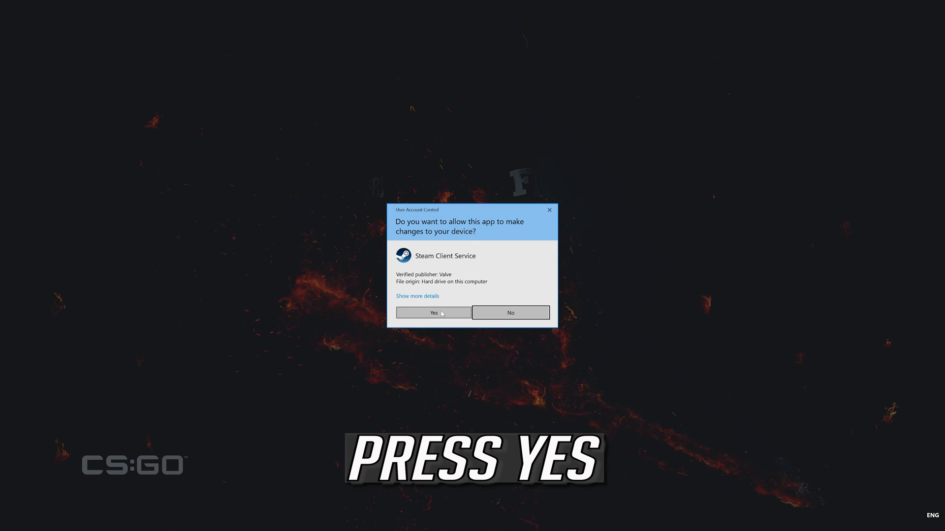
{"action": "left_click", "coordinate": [432, 313]}
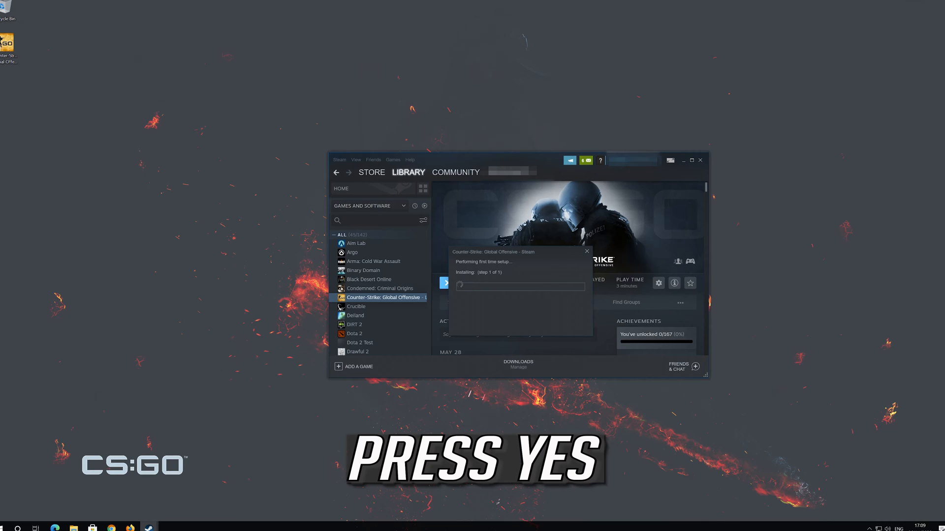
{"action": "type", "text": "gforc"}
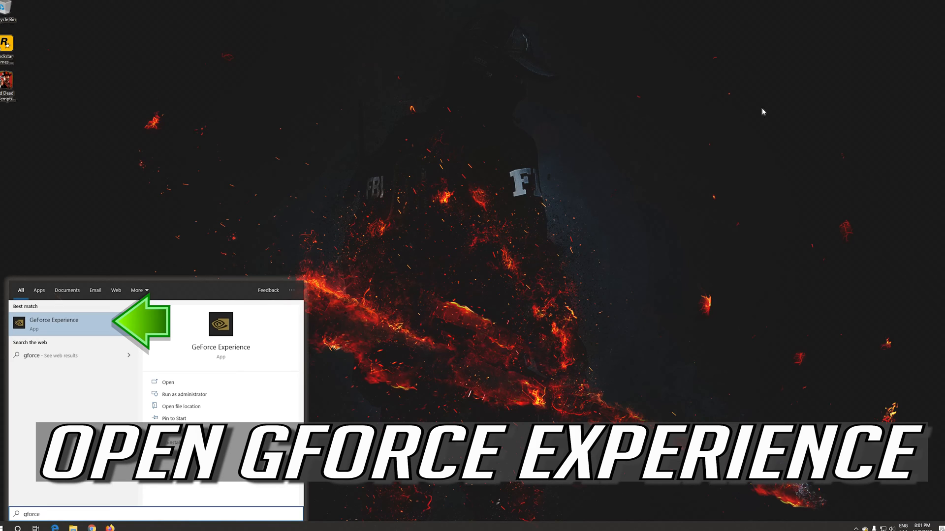
Step: Search 'experience' in Start to open GeForce Experience's games library
{"action": "type", "text": "experience"}
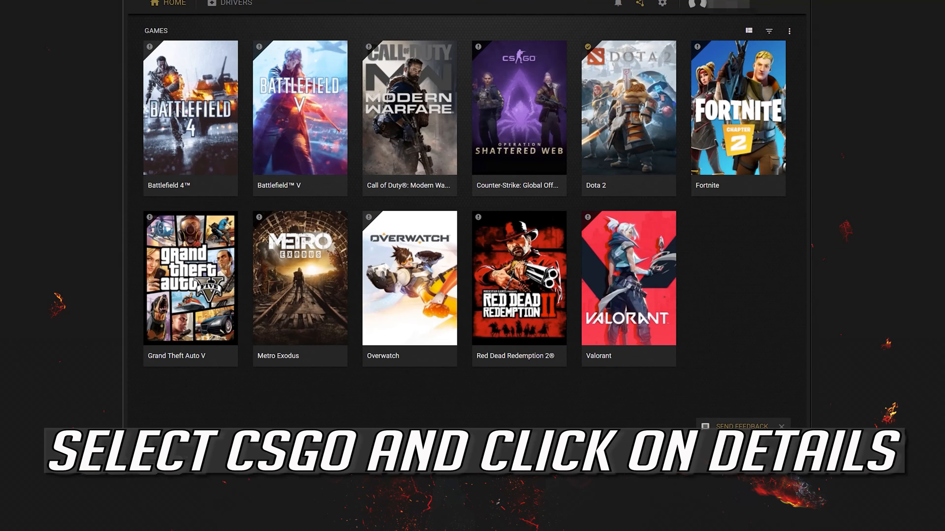
Step: Open Counter-Strike: Global Offensive's details and its custom settings panel in GeForce Experience
{"action": "left_click", "coordinate": [517, 108]}
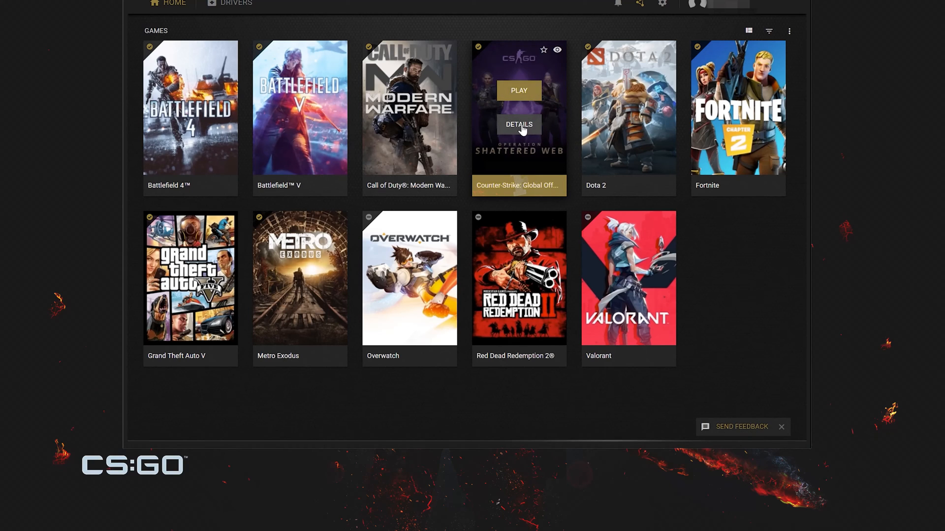
{"action": "left_click", "coordinate": [518, 124]}
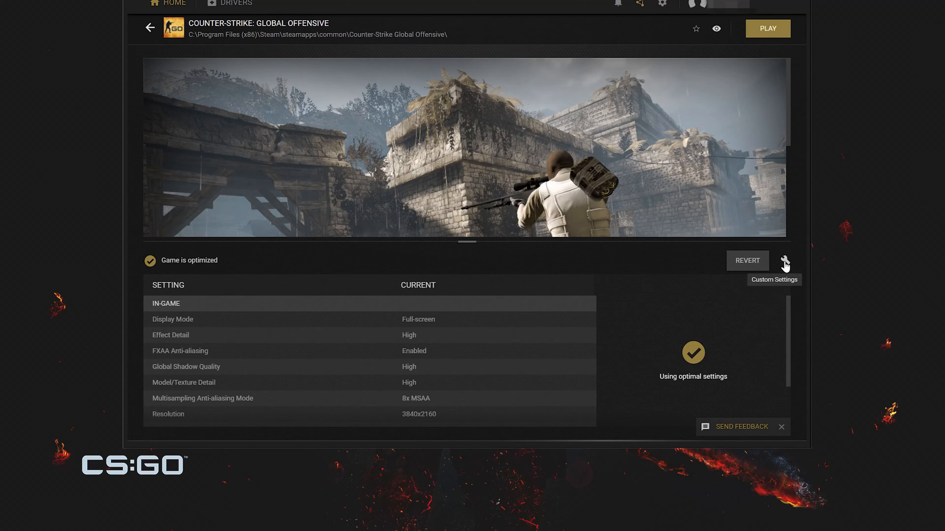
{"action": "left_click", "coordinate": [786, 260]}
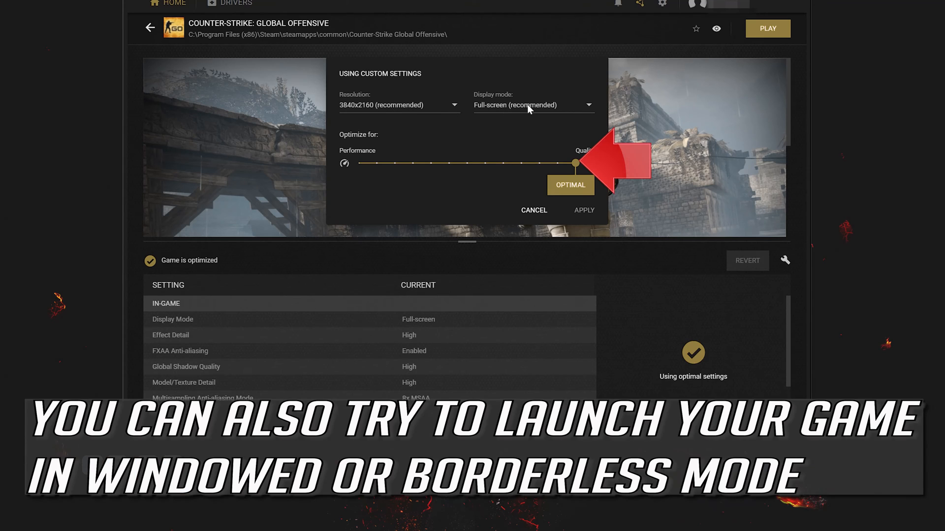
Step: Apply Full-screen display mode for CS:GO and return to the games library
{"action": "left_click", "coordinate": [532, 105]}
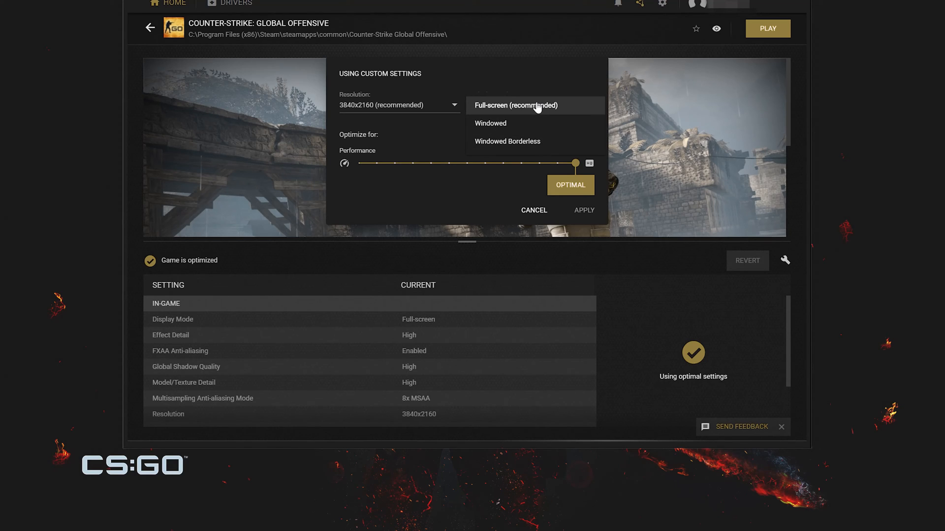
{"action": "left_click", "coordinate": [534, 105]}
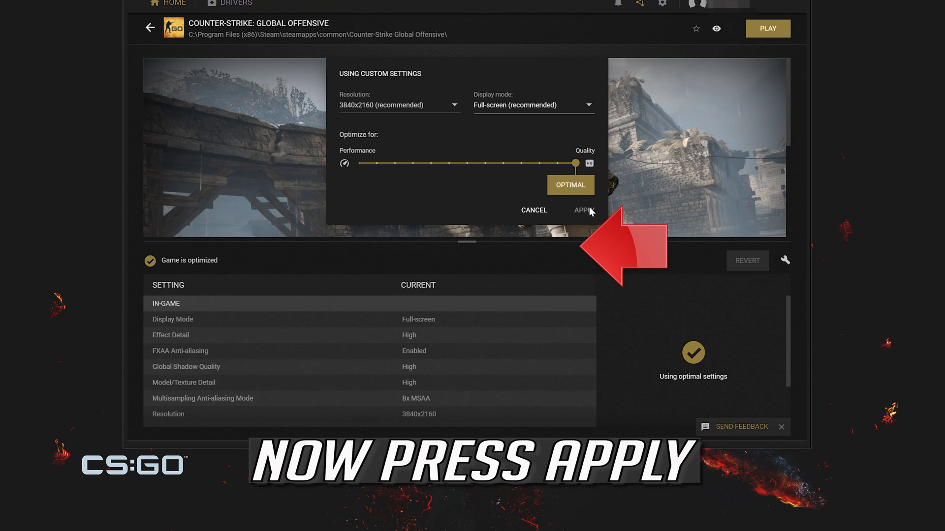
{"action": "left_click", "coordinate": [582, 210]}
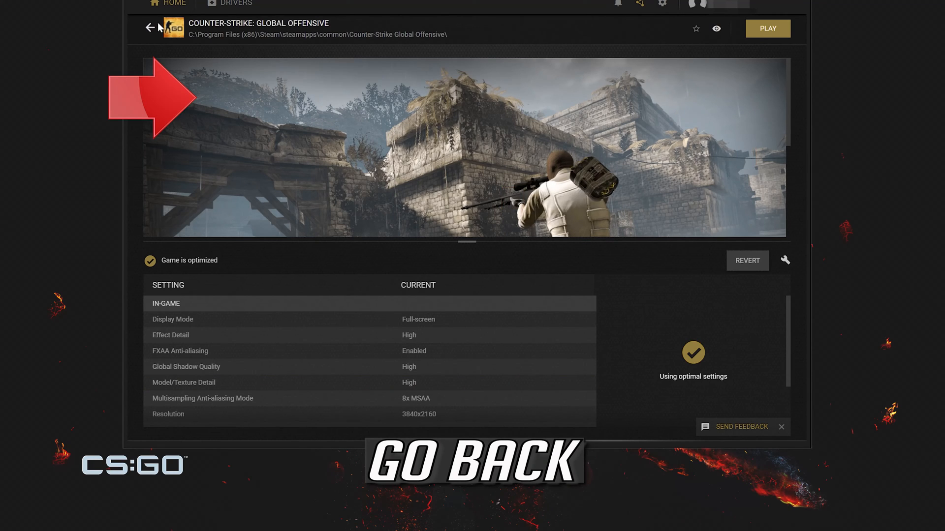
{"action": "left_click", "coordinate": [150, 29]}
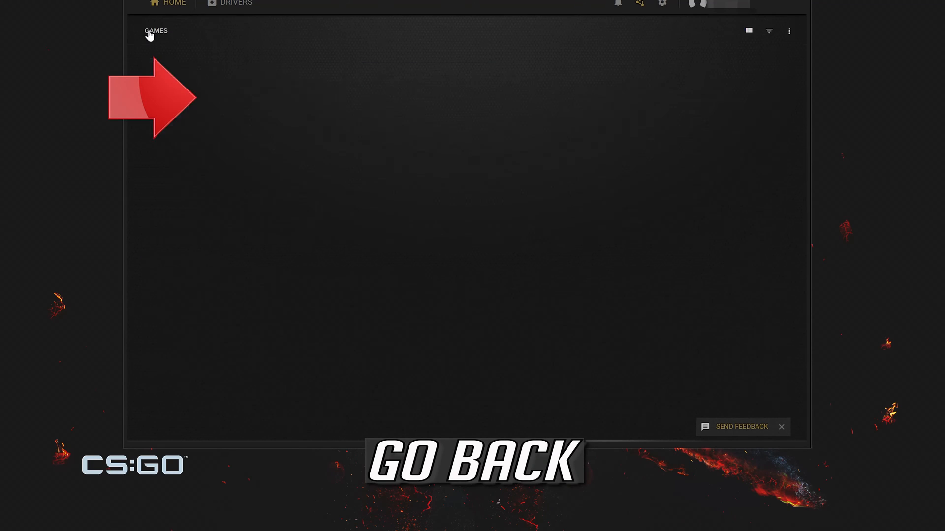
{"action": "left_click", "coordinate": [155, 31]}
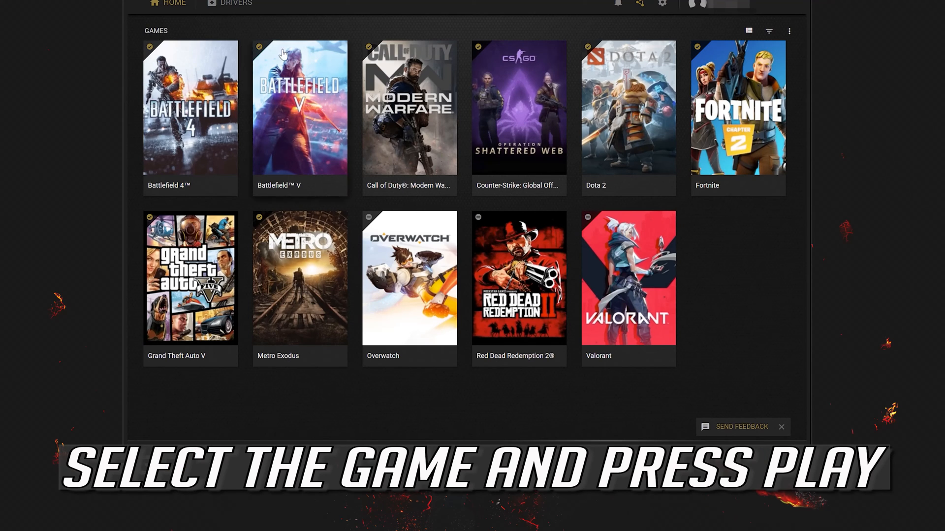